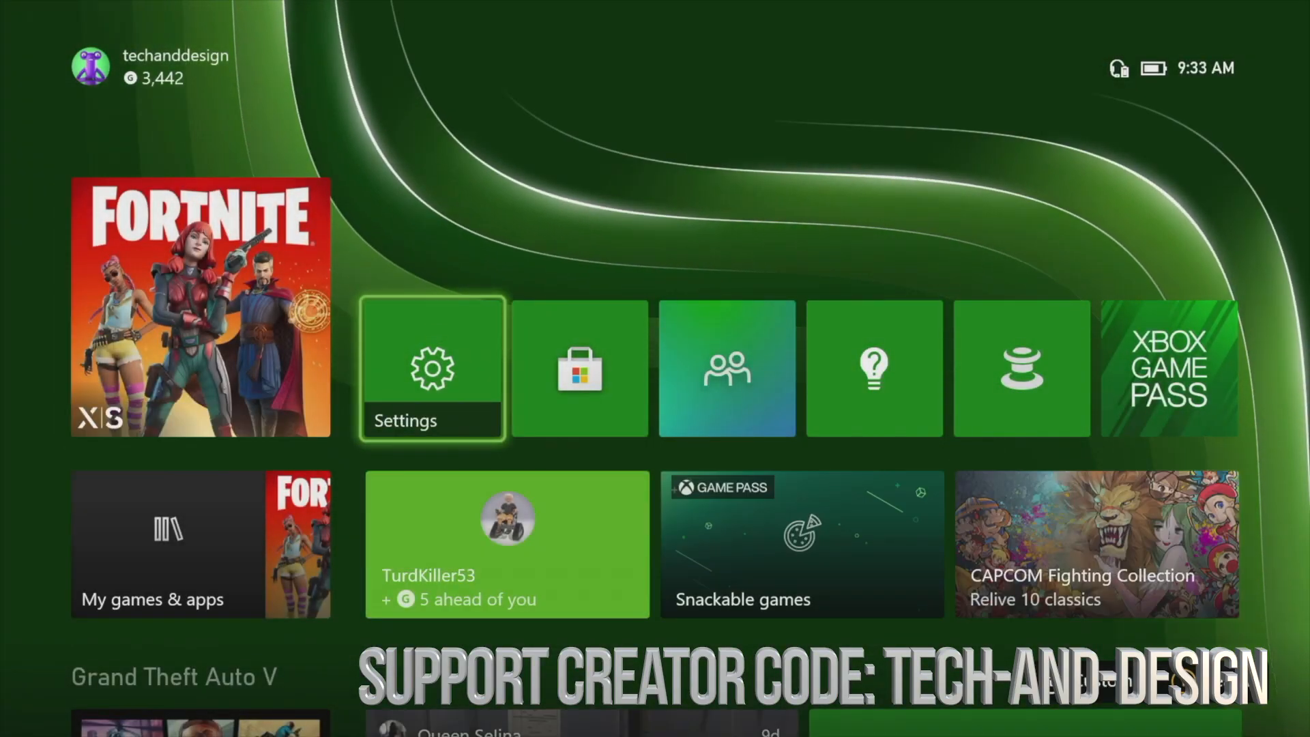
Open console Settings from the Home screen tile, landing on General
{"action": "left_click", "coordinate": [432, 368]}
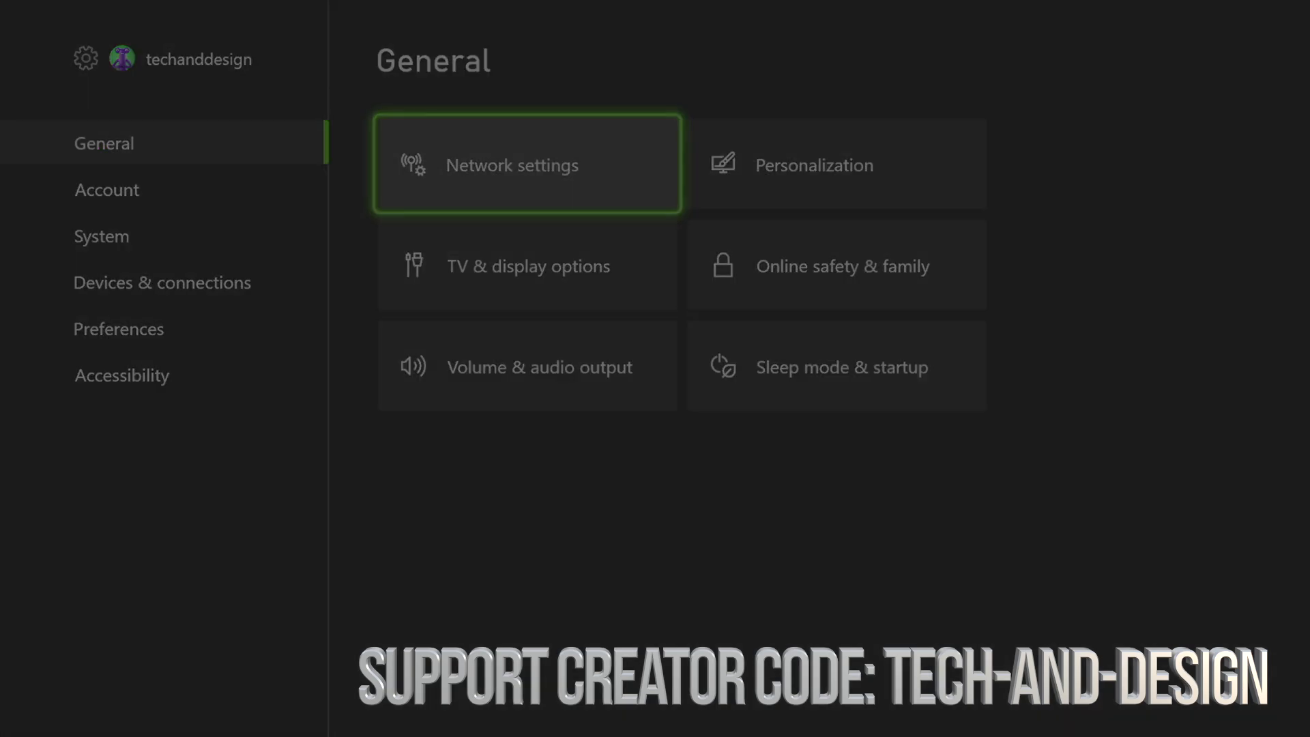
Clear the alternate wireless MAC address under Network > Advanced settings
{"action": "left_click", "coordinate": [513, 164]}
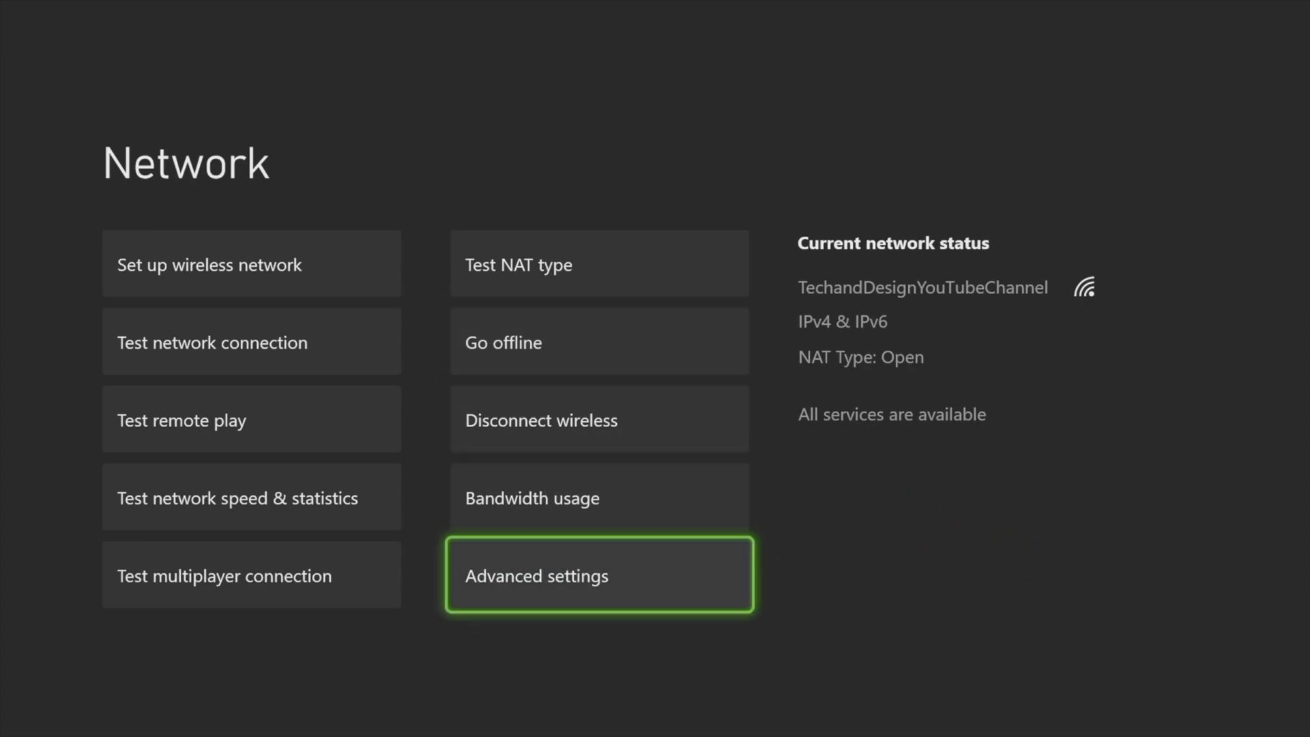
{"action": "left_click", "coordinate": [598, 574]}
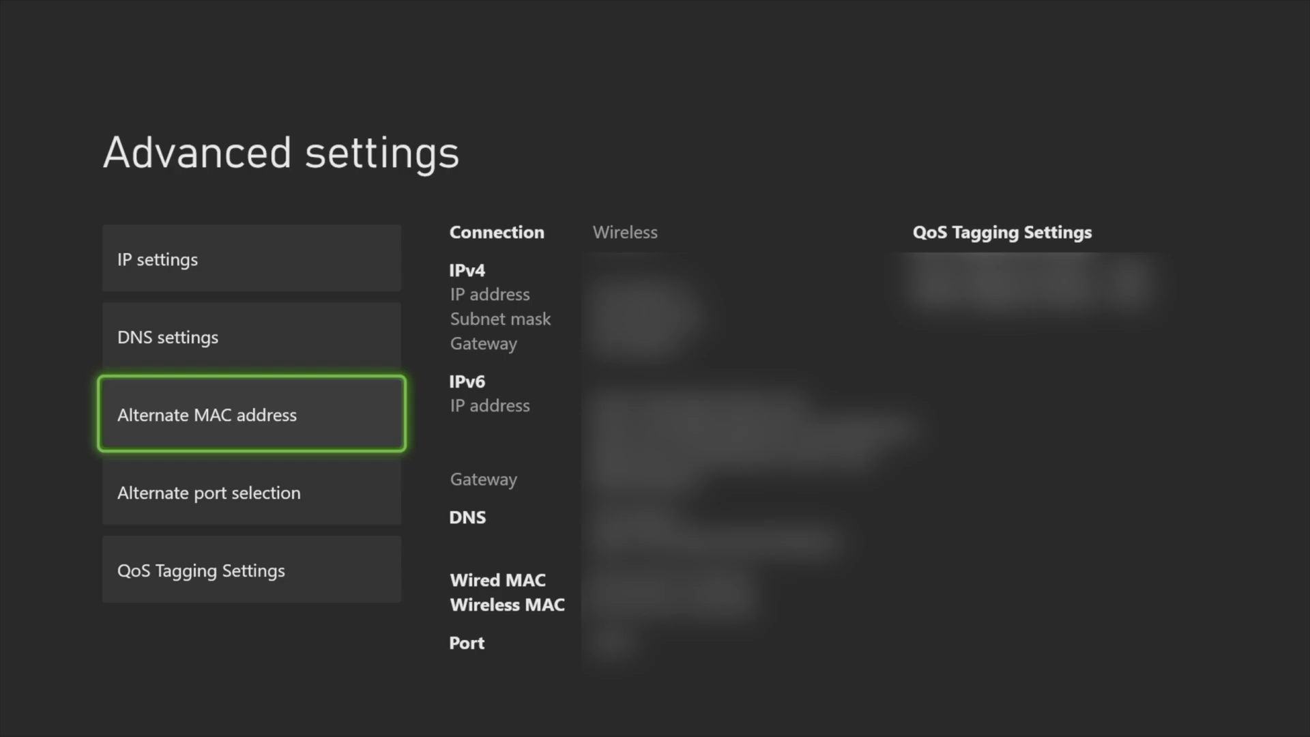
{"action": "left_click", "coordinate": [250, 413]}
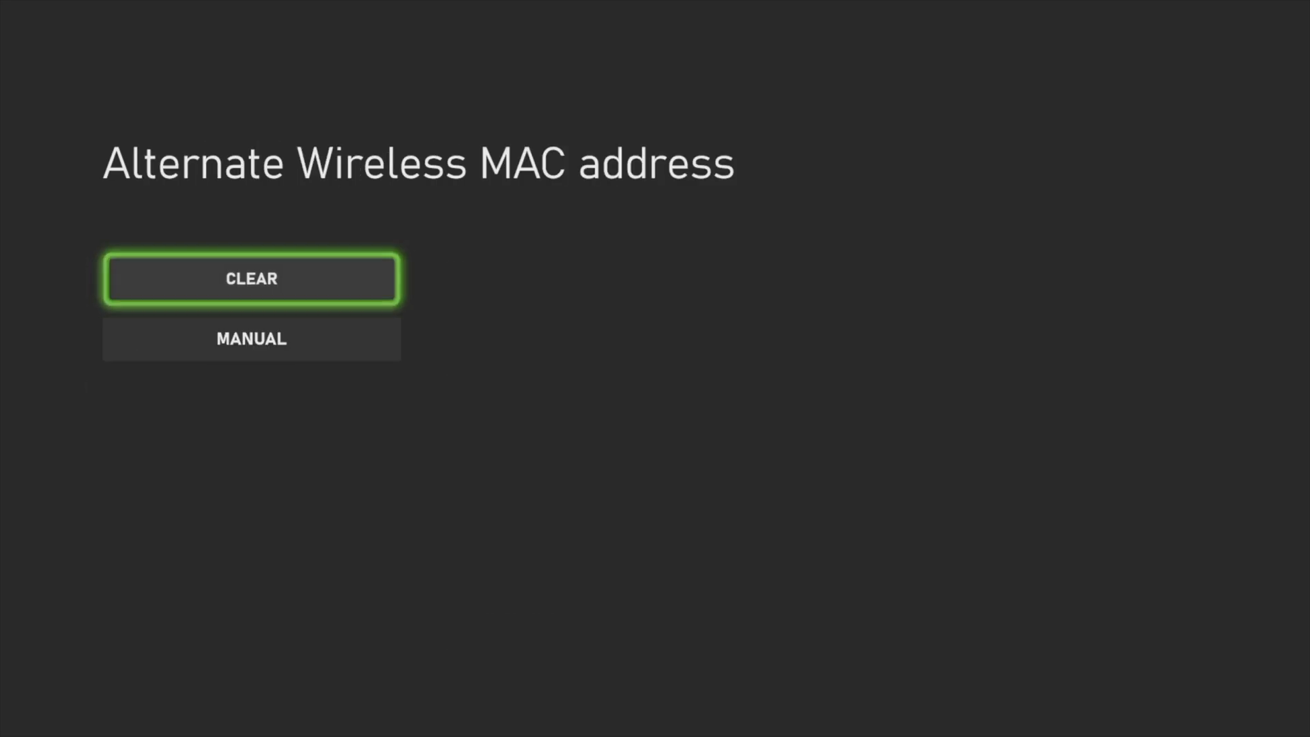
{"action": "left_click", "coordinate": [251, 278]}
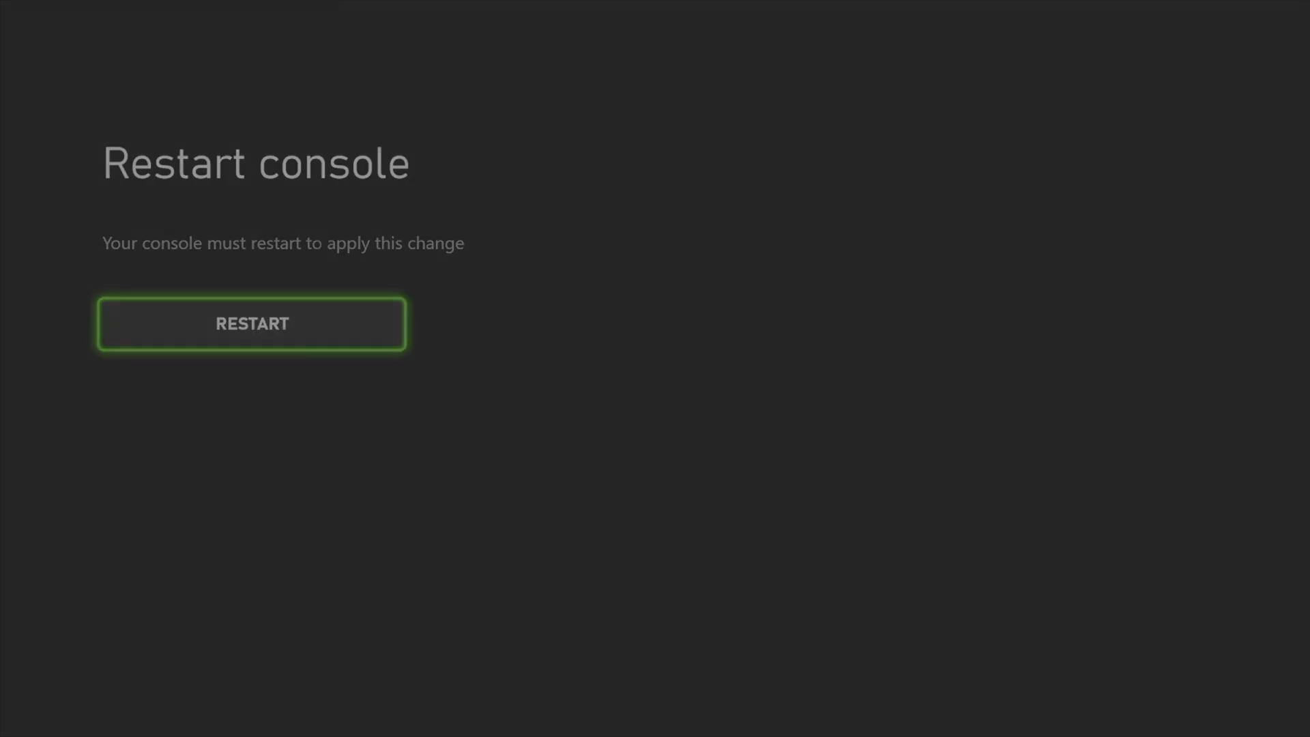
Confirm RESTART so the console reboots back to Home
{"action": "left_click", "coordinate": [250, 323]}
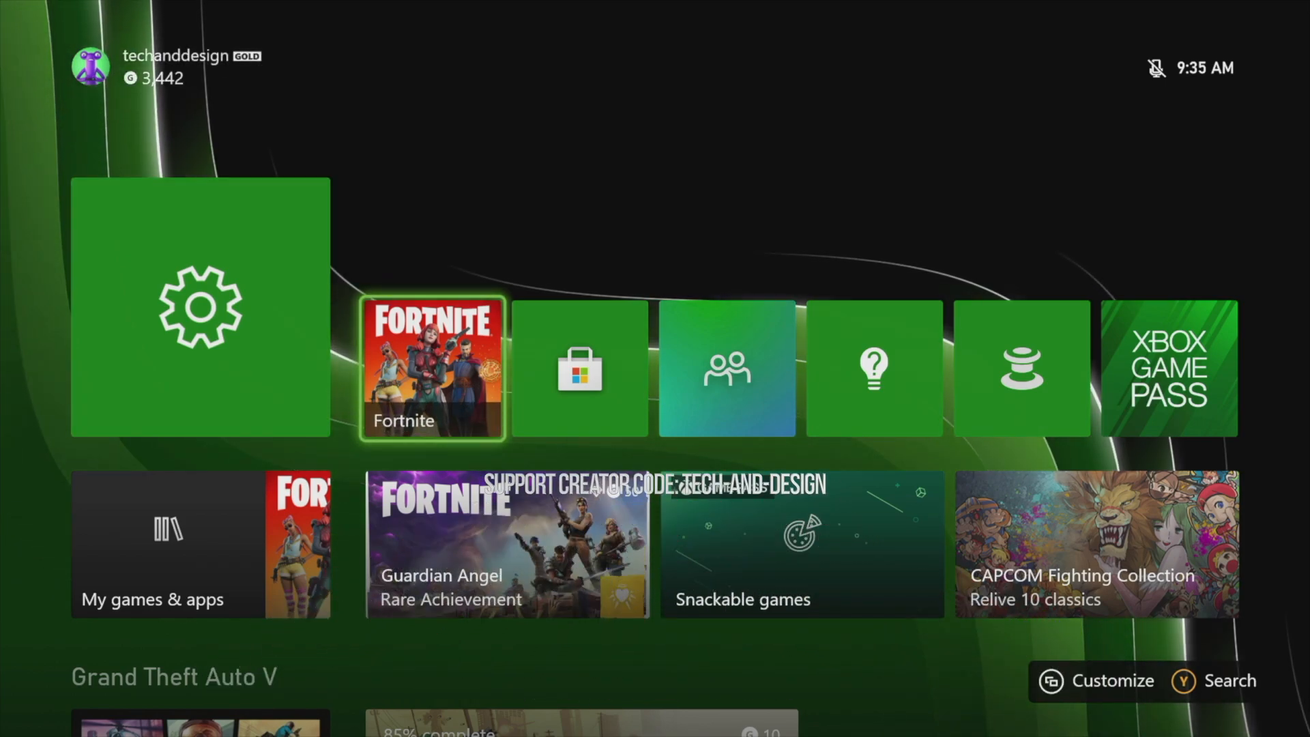
Launch Fortnite from Home and dismiss the Survival discover popup
{"action": "left_click", "coordinate": [432, 368]}
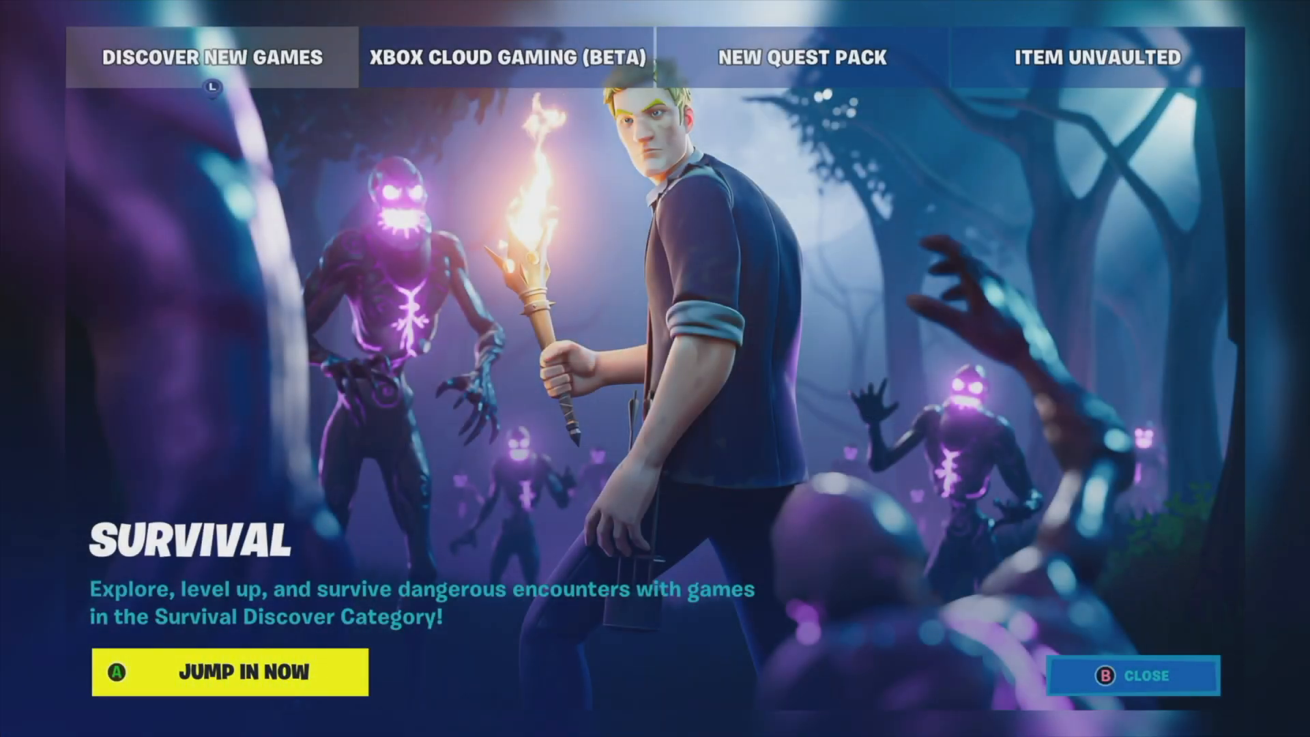
{"action": "left_click", "coordinate": [1133, 675]}
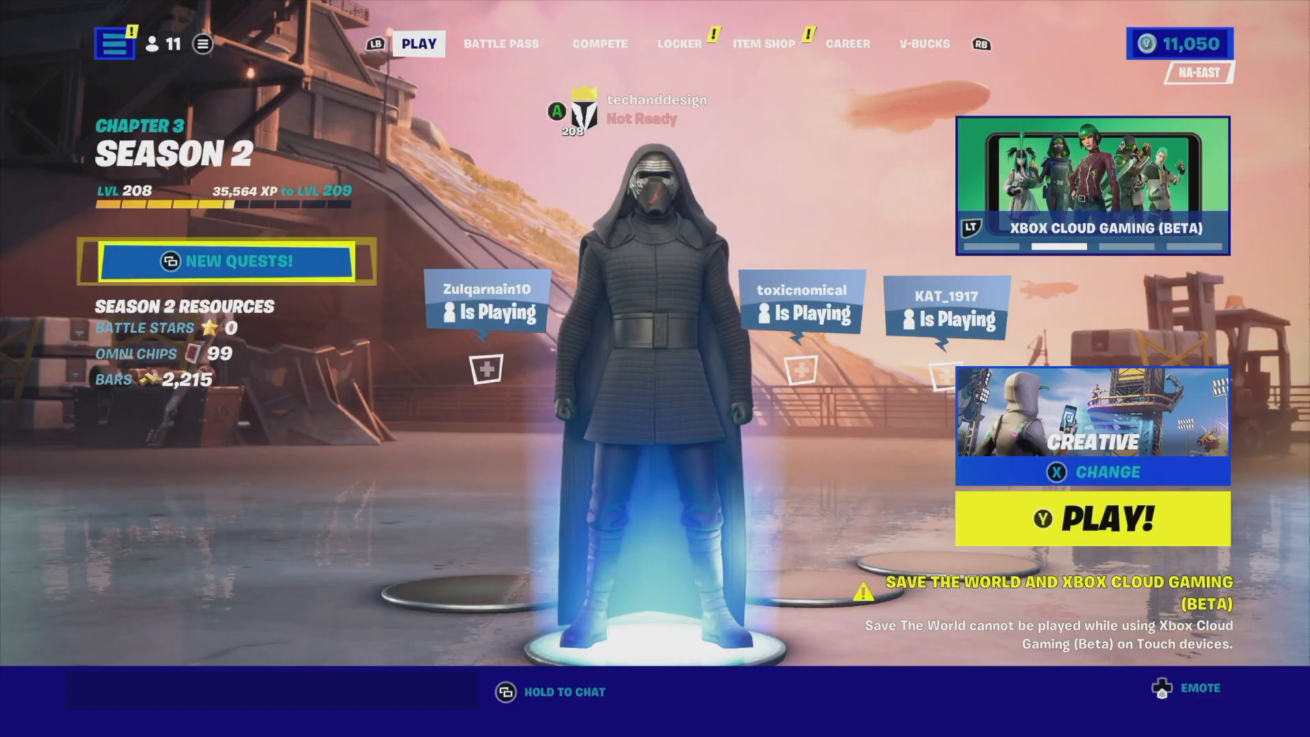
Open the Locker Emotes wheel in the Fortnite lobby
{"action": "left_click", "coordinate": [1184, 687]}
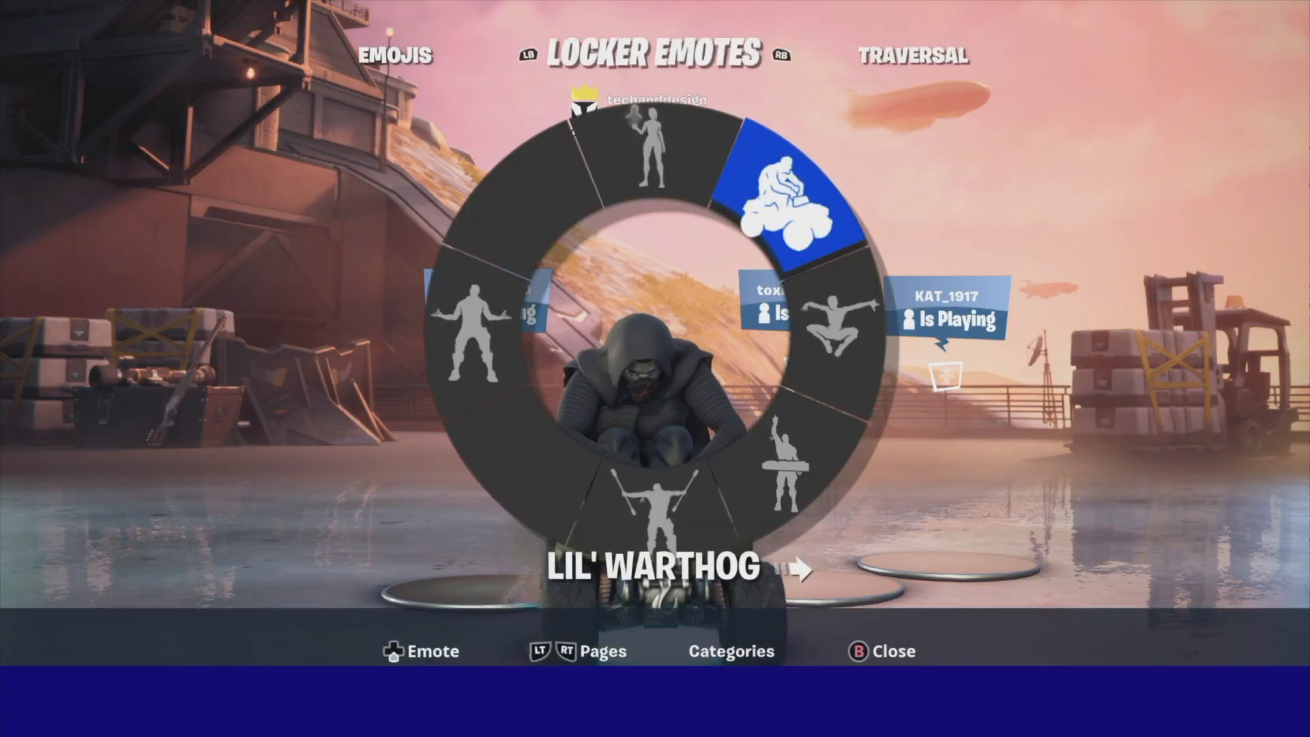